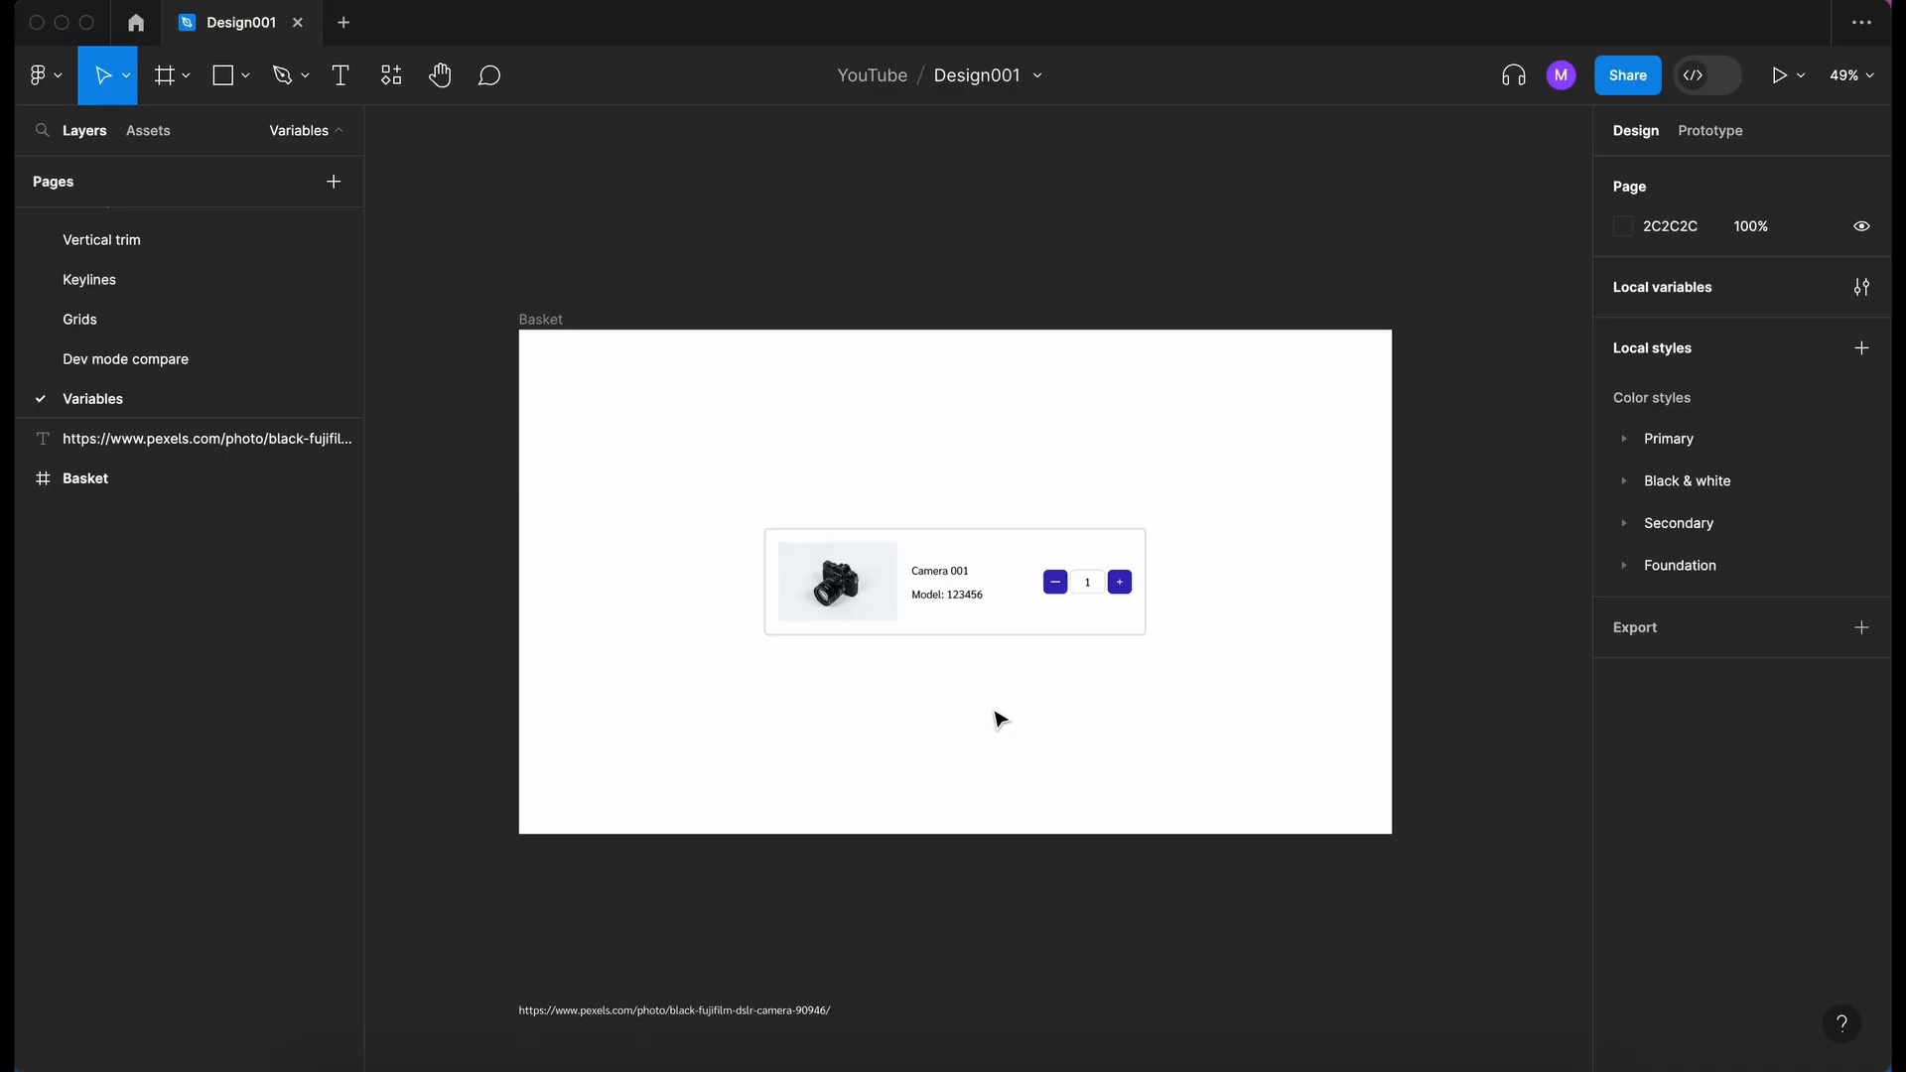
Select the basket card on the canvas so Basket expands to show Container.
{"action": "left_click", "coordinate": [840, 586]}
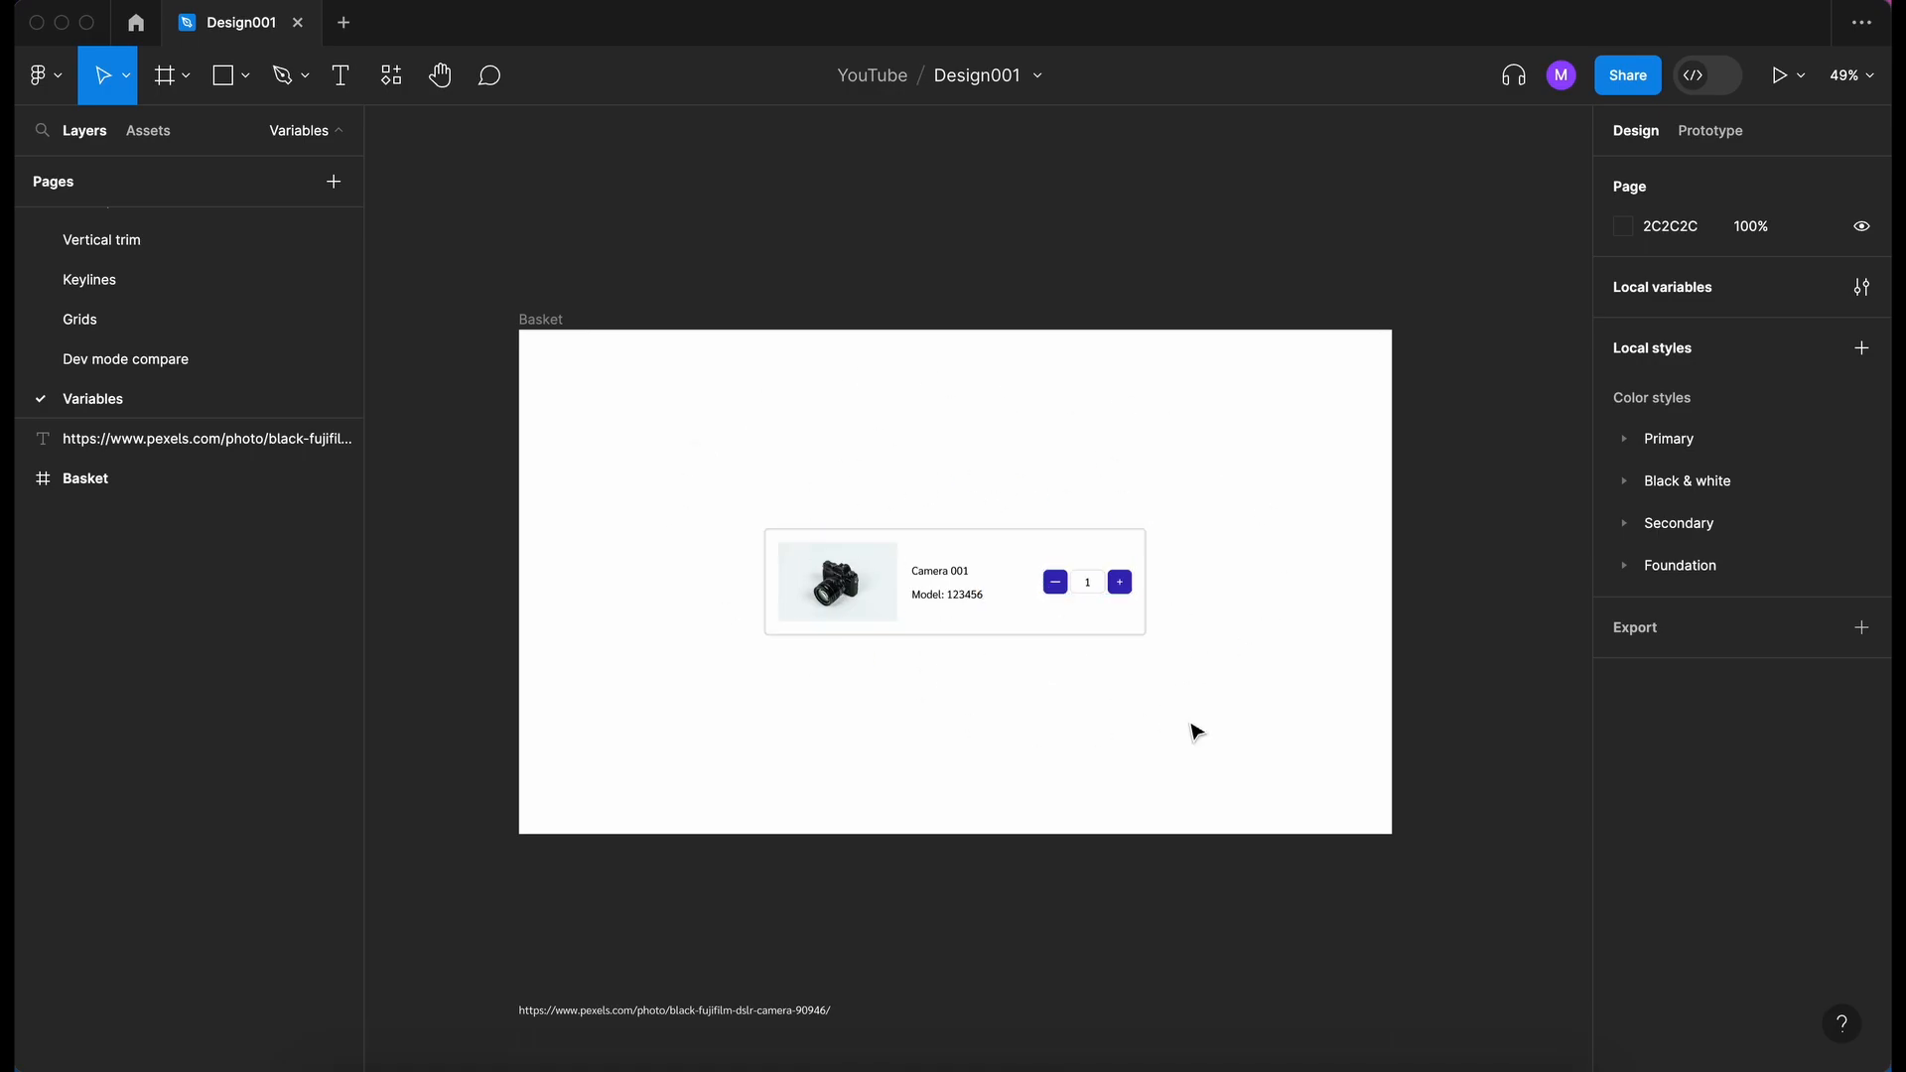
{"action": "mouse_move", "coordinate": [770, 617]}
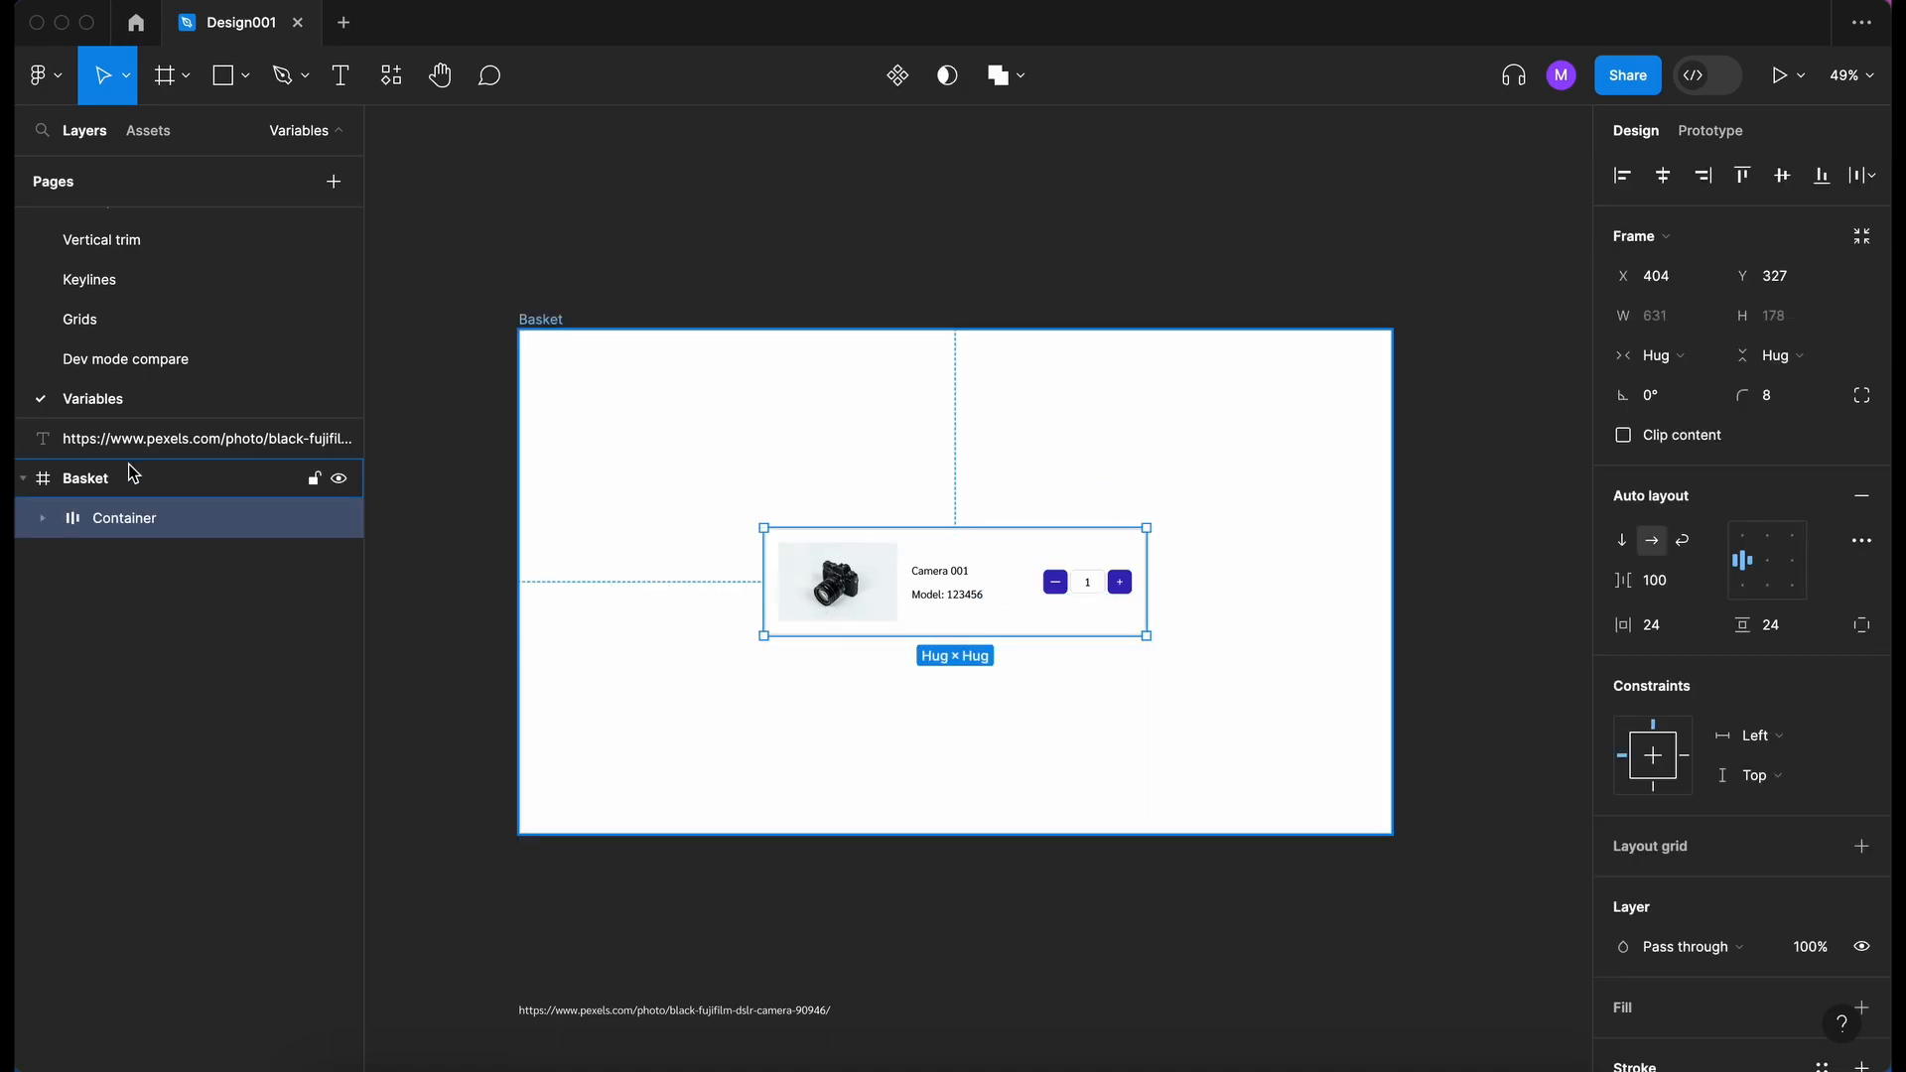
Expand Container to list Item, image 1, Frame 2, both texts and AddToBasket, then deselect.
{"action": "left_click", "coordinate": [40, 518]}
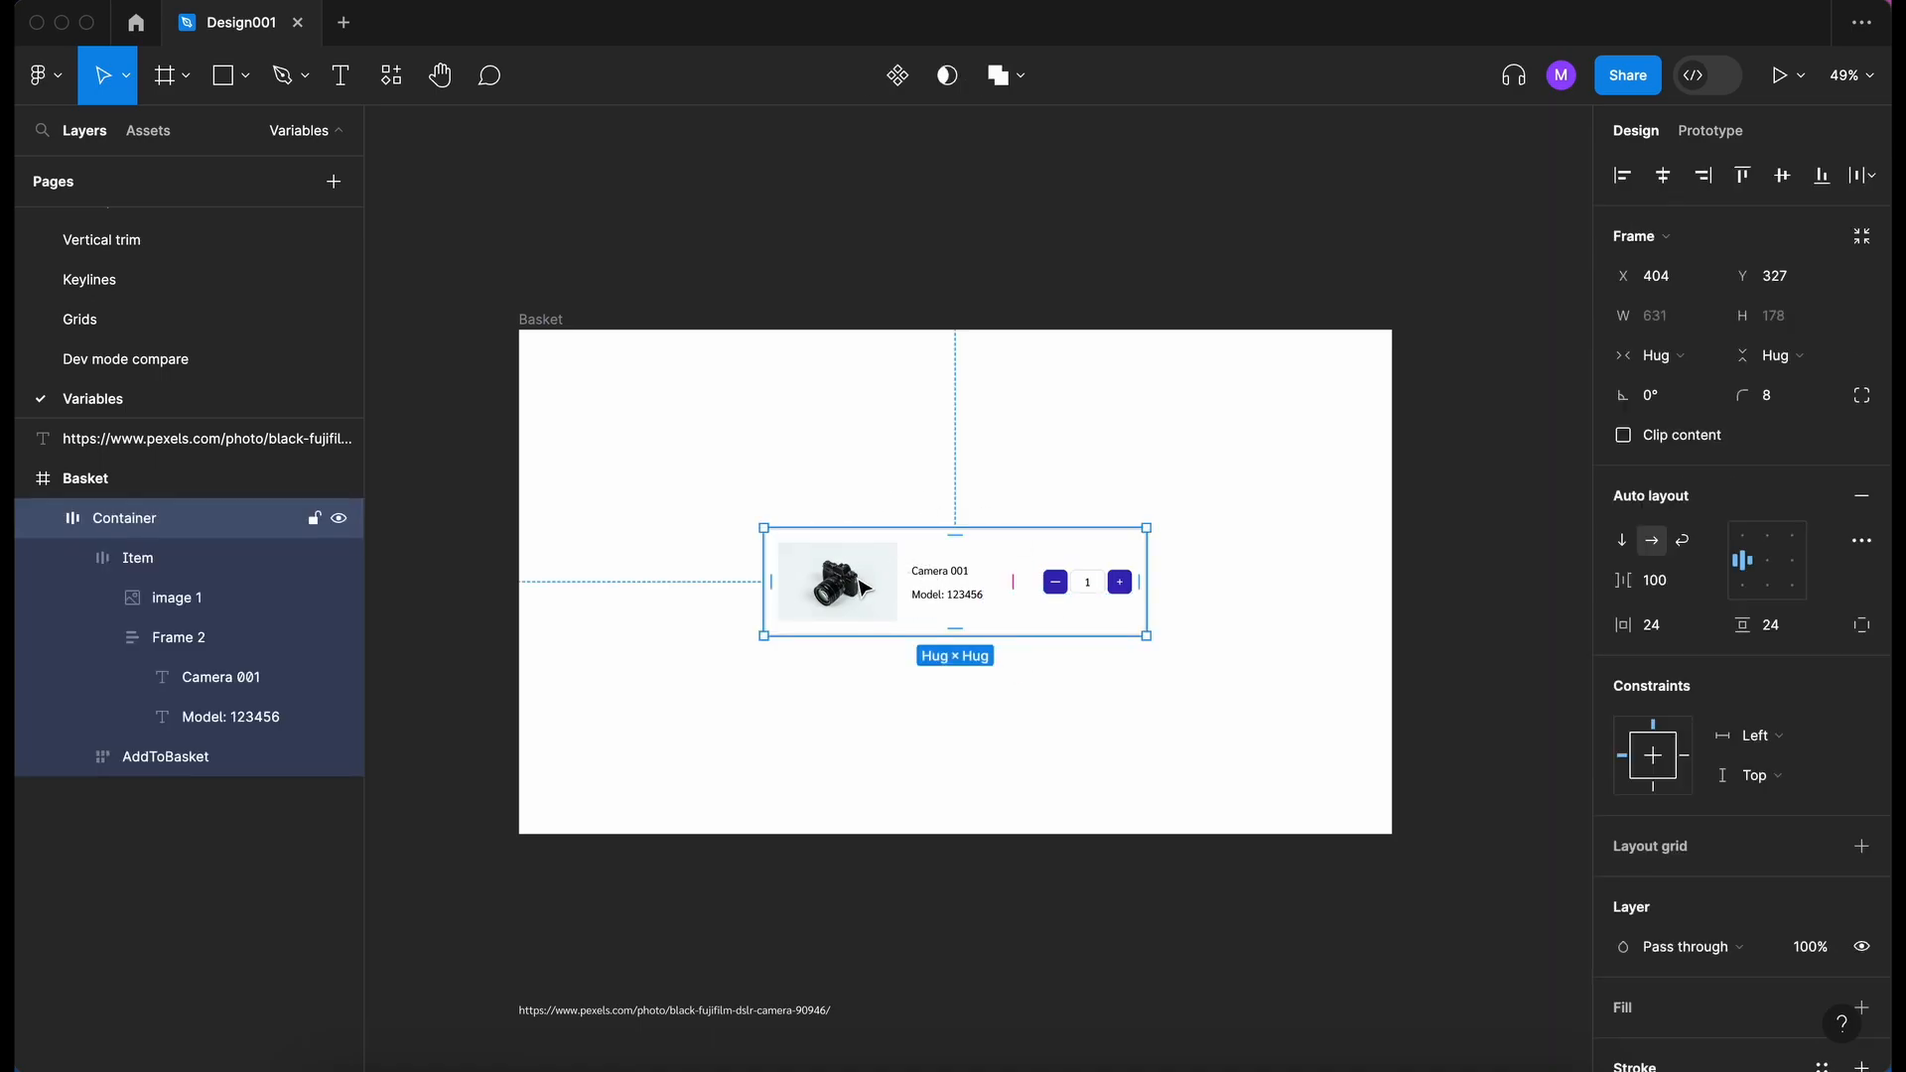
{"action": "mouse_move", "coordinate": [949, 579]}
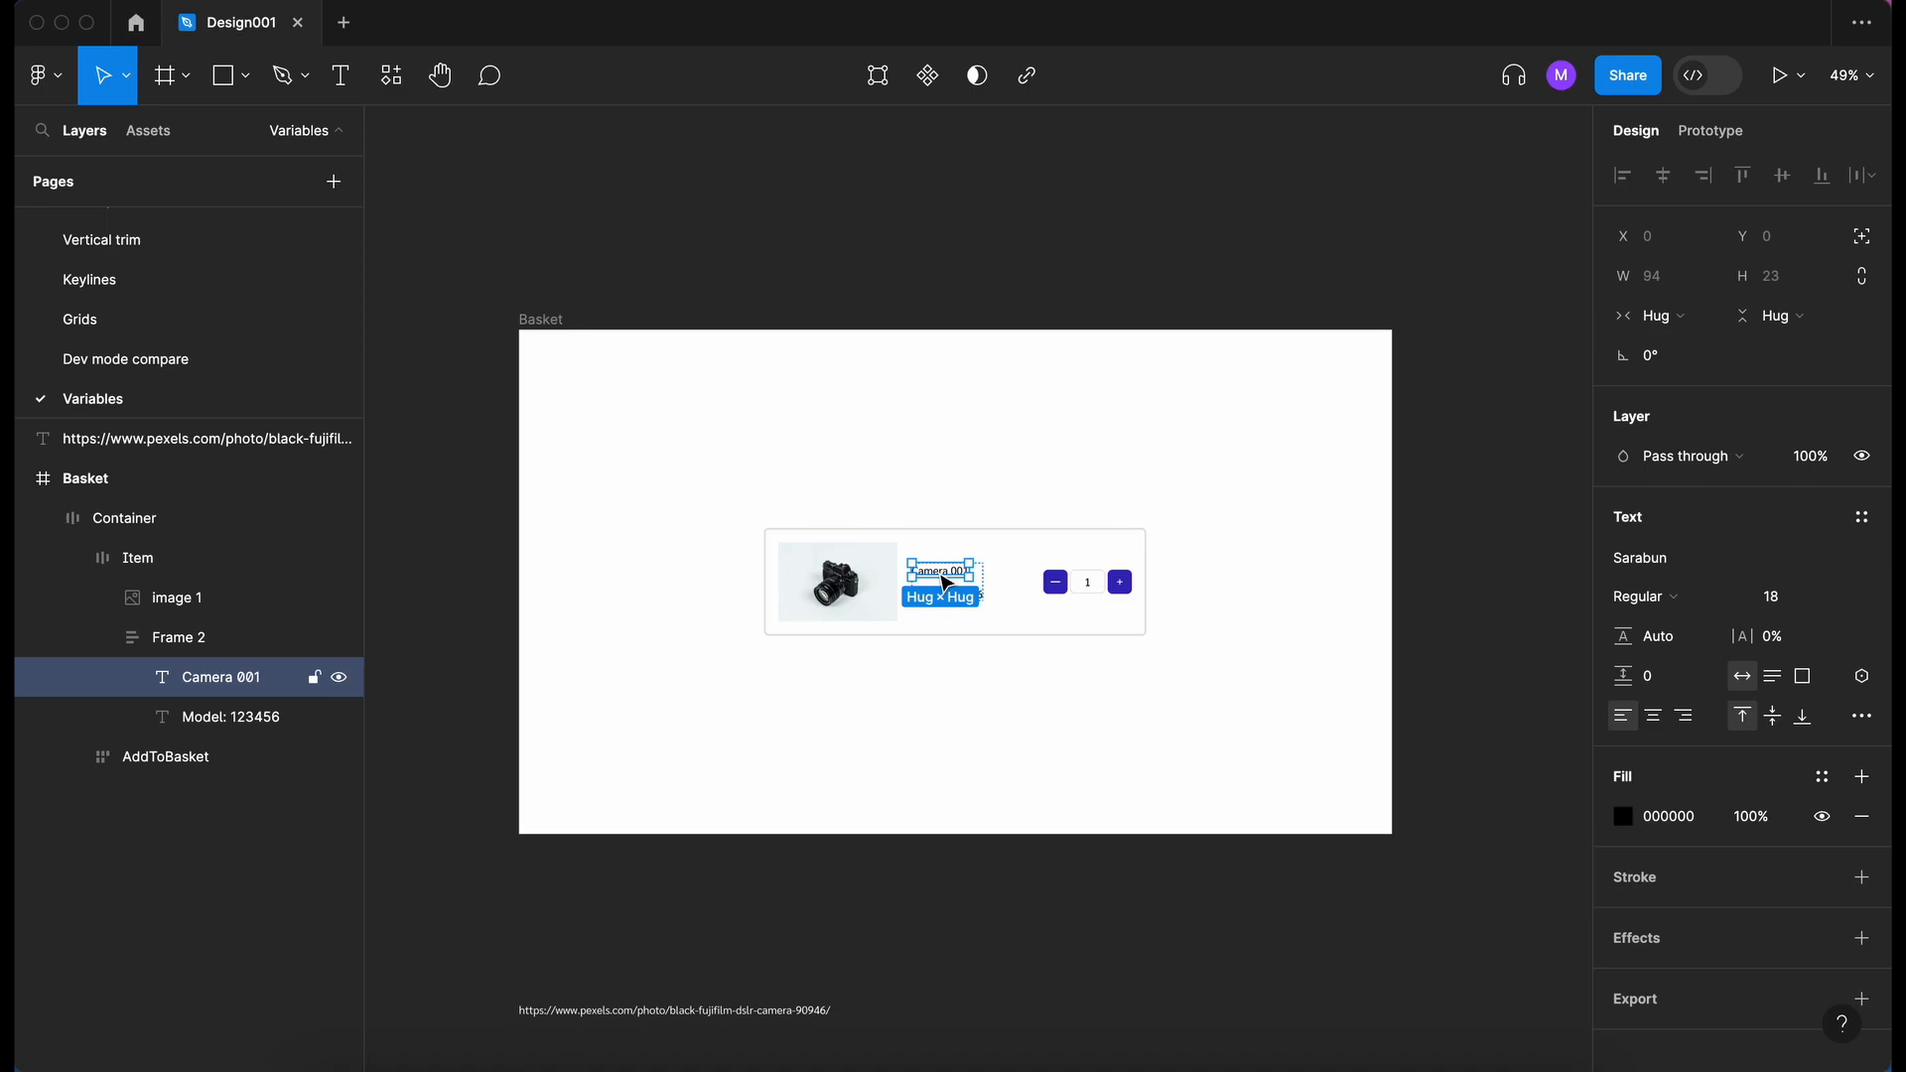
{"action": "left_click", "coordinate": [953, 715]}
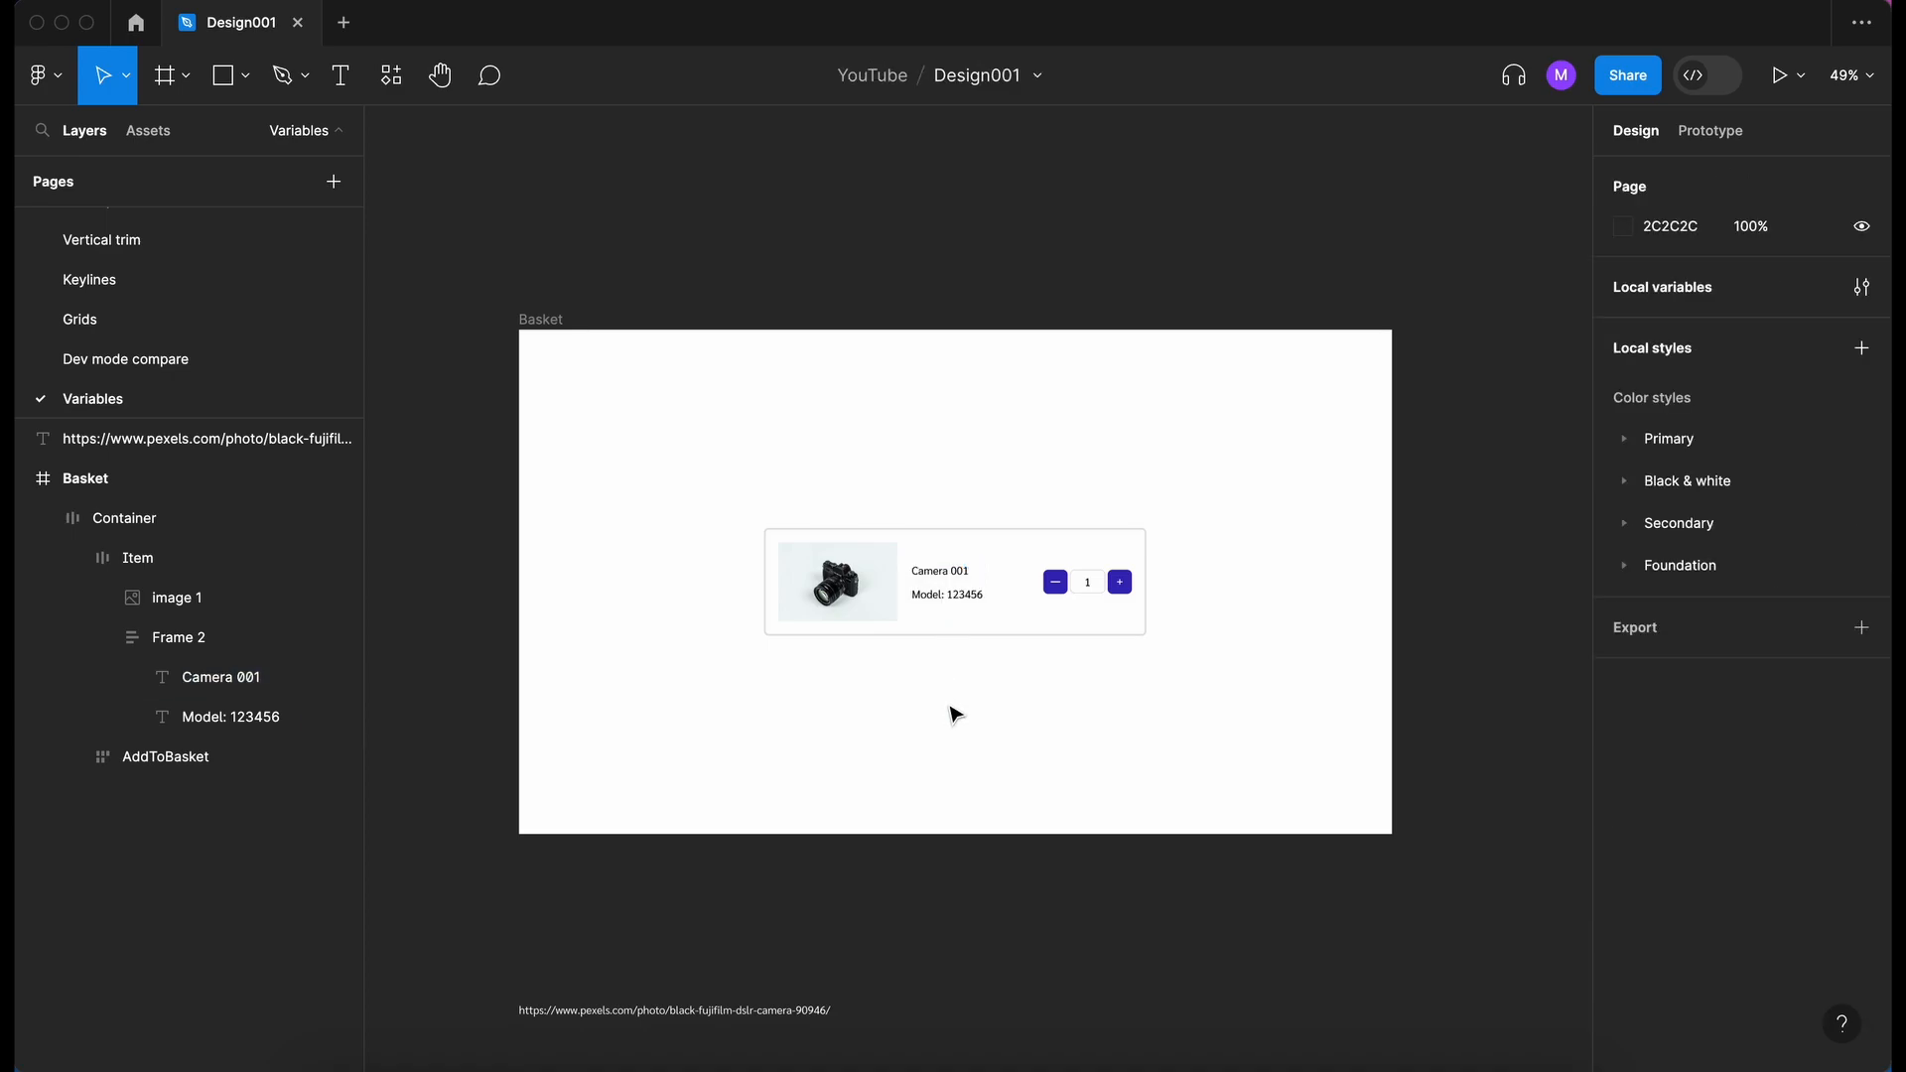
Collapse the Basket layer tree and select the Camera 001 text on the zoomed-in card.
{"action": "left_click", "coordinate": [40, 478]}
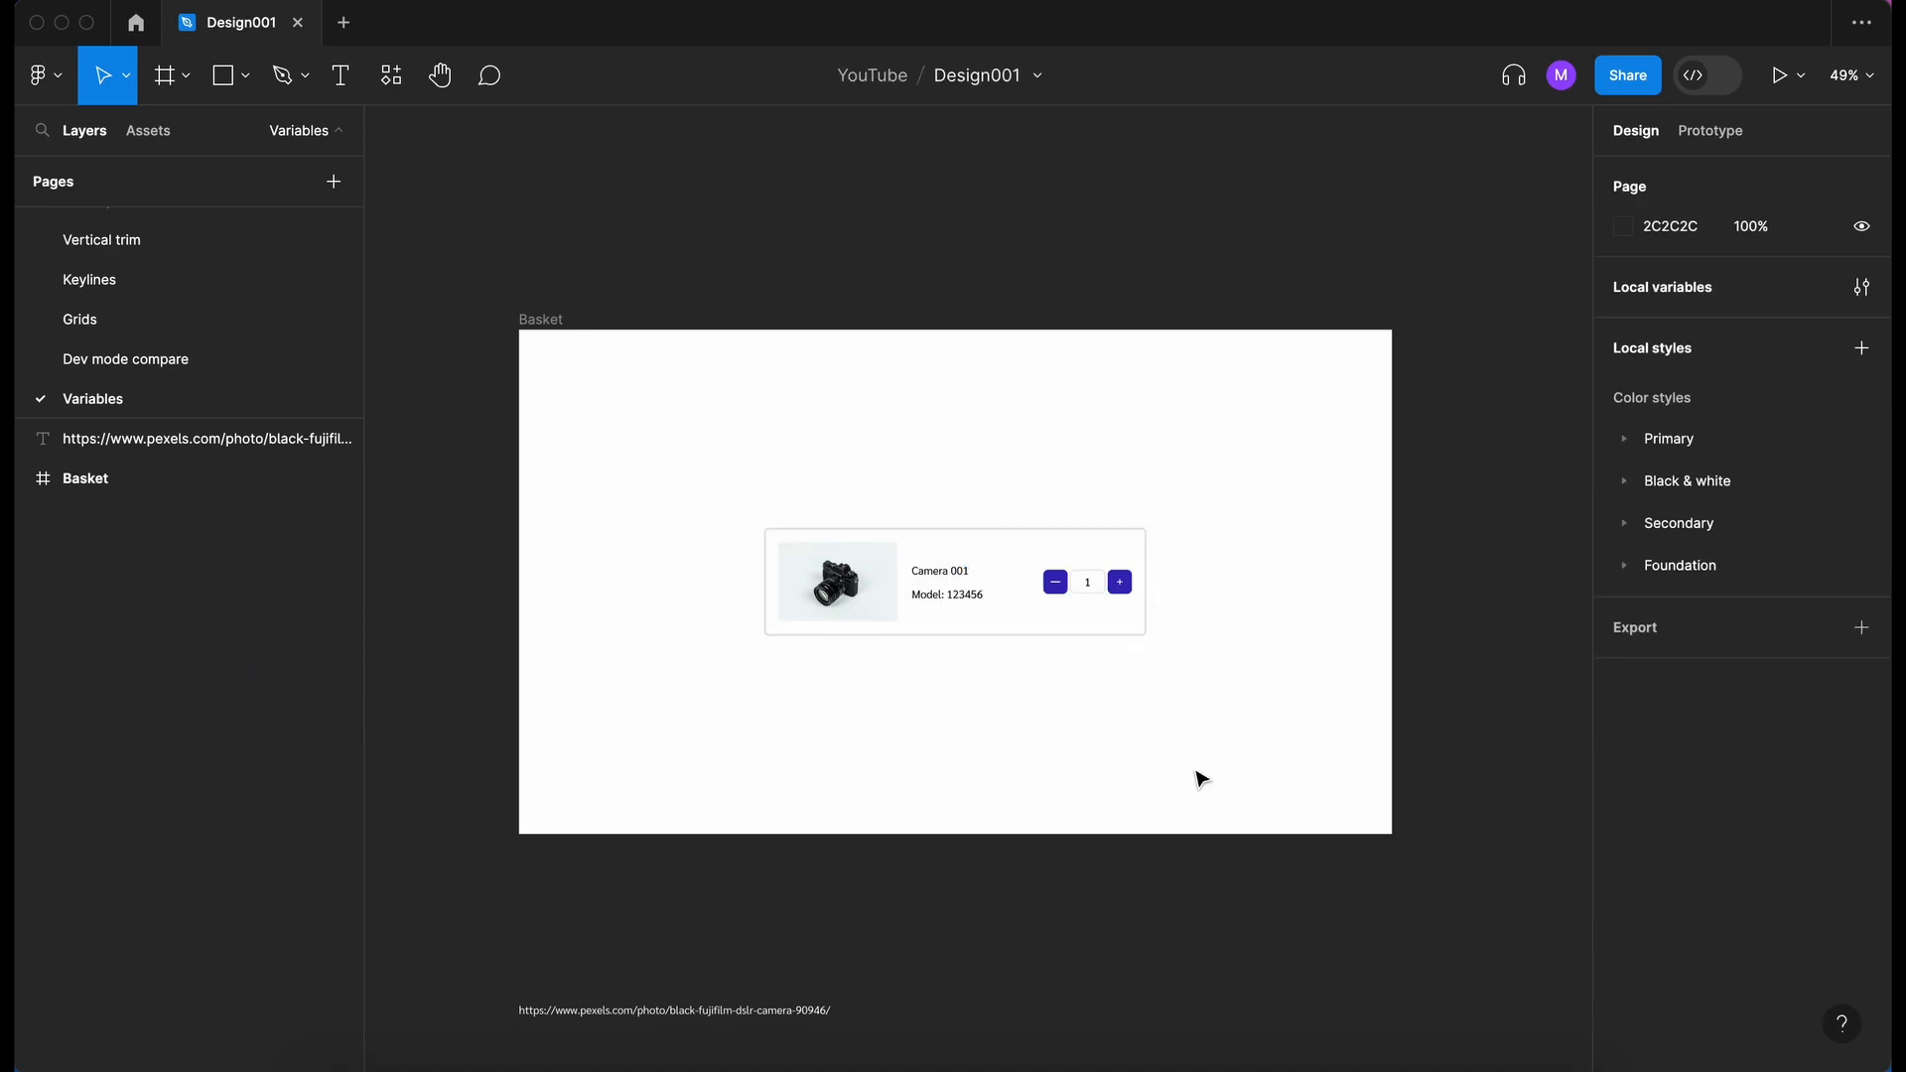
{"action": "left_click", "coordinate": [940, 595]}
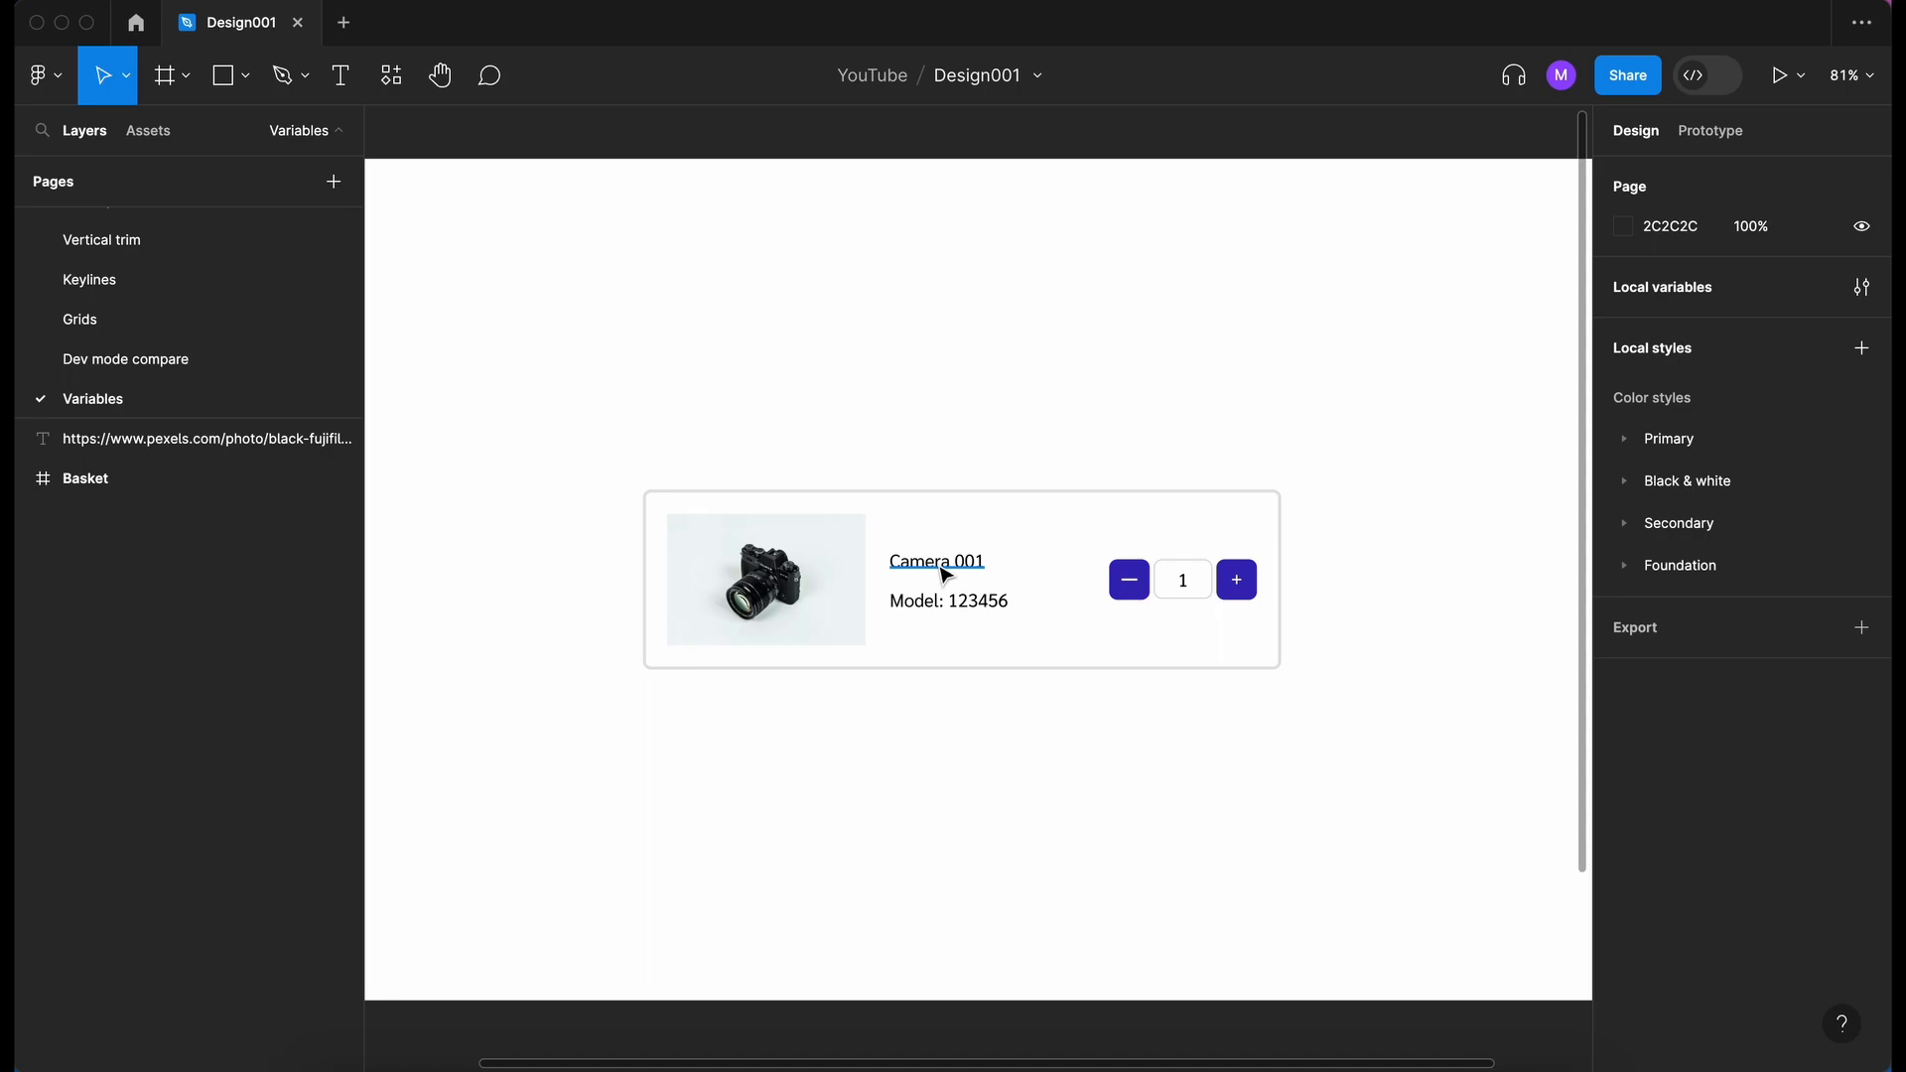
{"action": "left_click", "coordinate": [939, 564]}
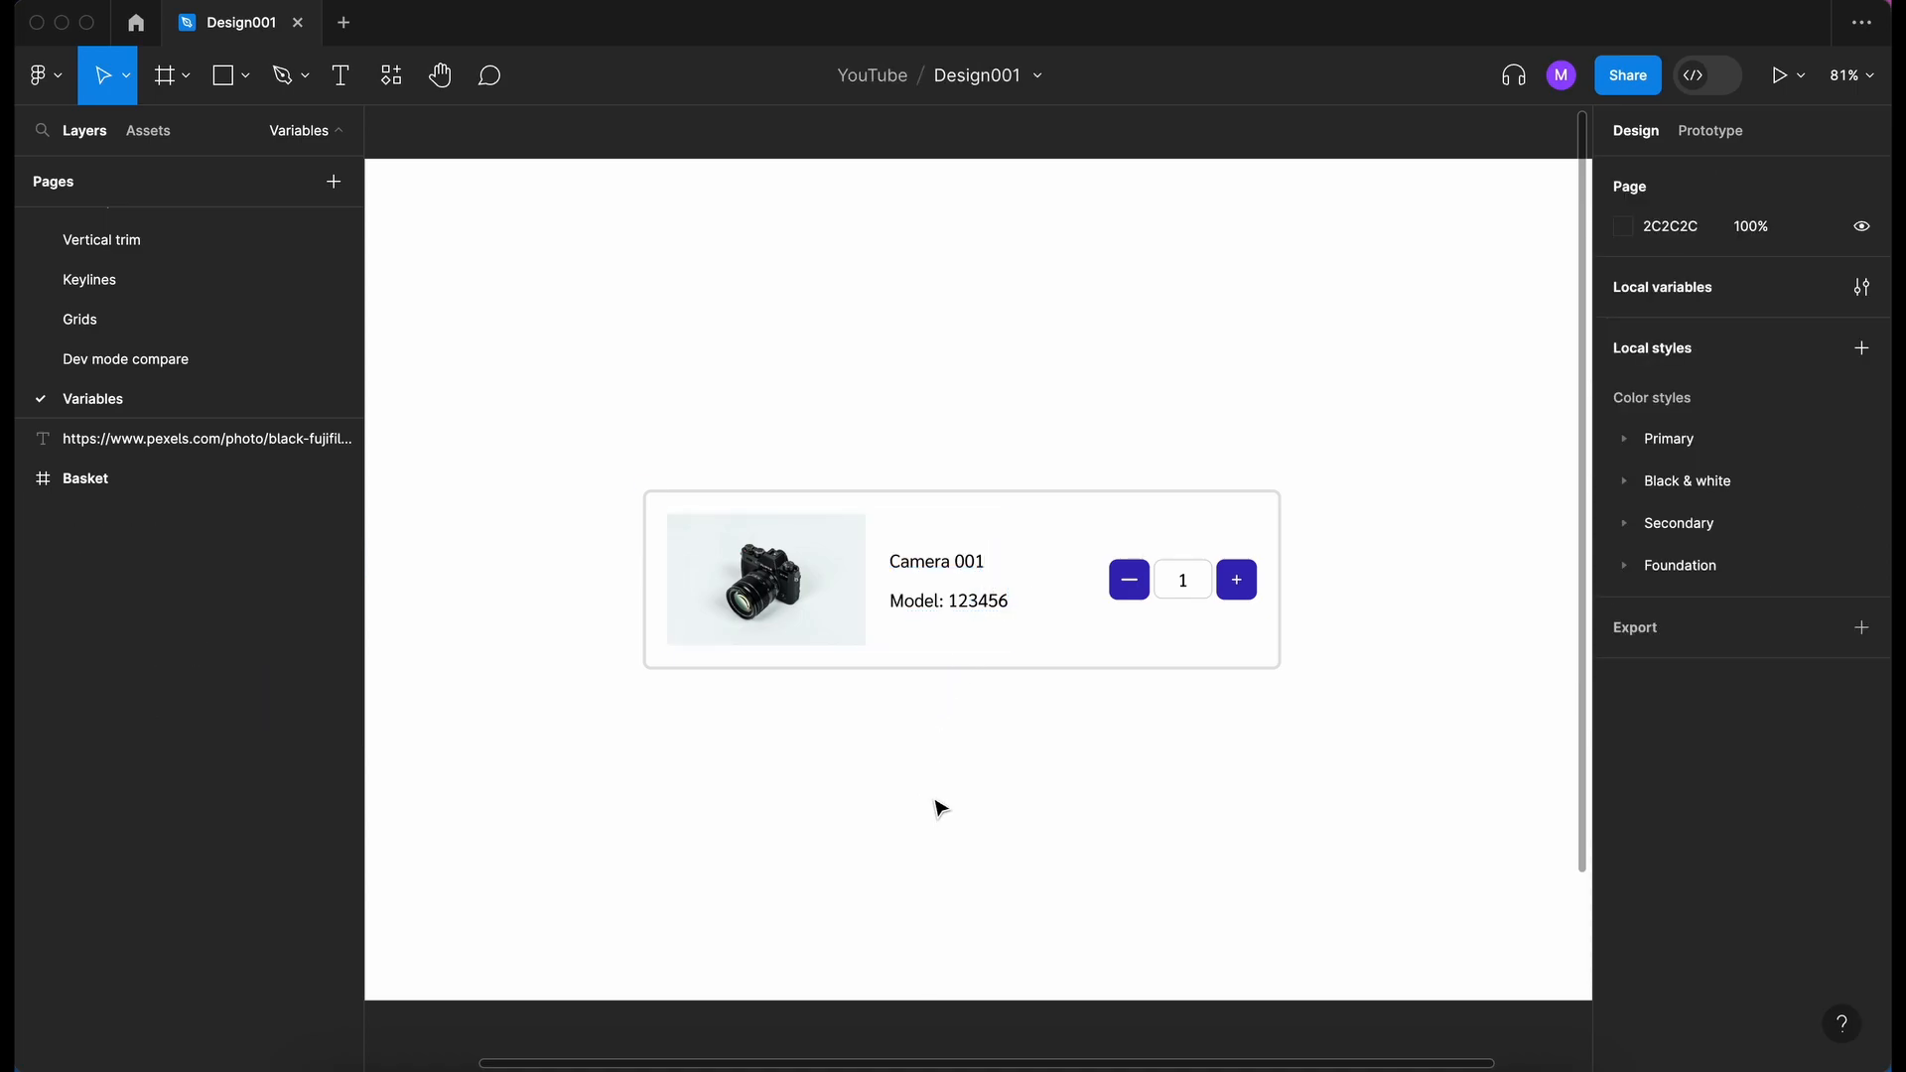
Select Camera 001 directly, pick its parent Frame 2 from the ancestor menu, then deselect.
{"action": "left_click", "coordinate": [921, 576]}
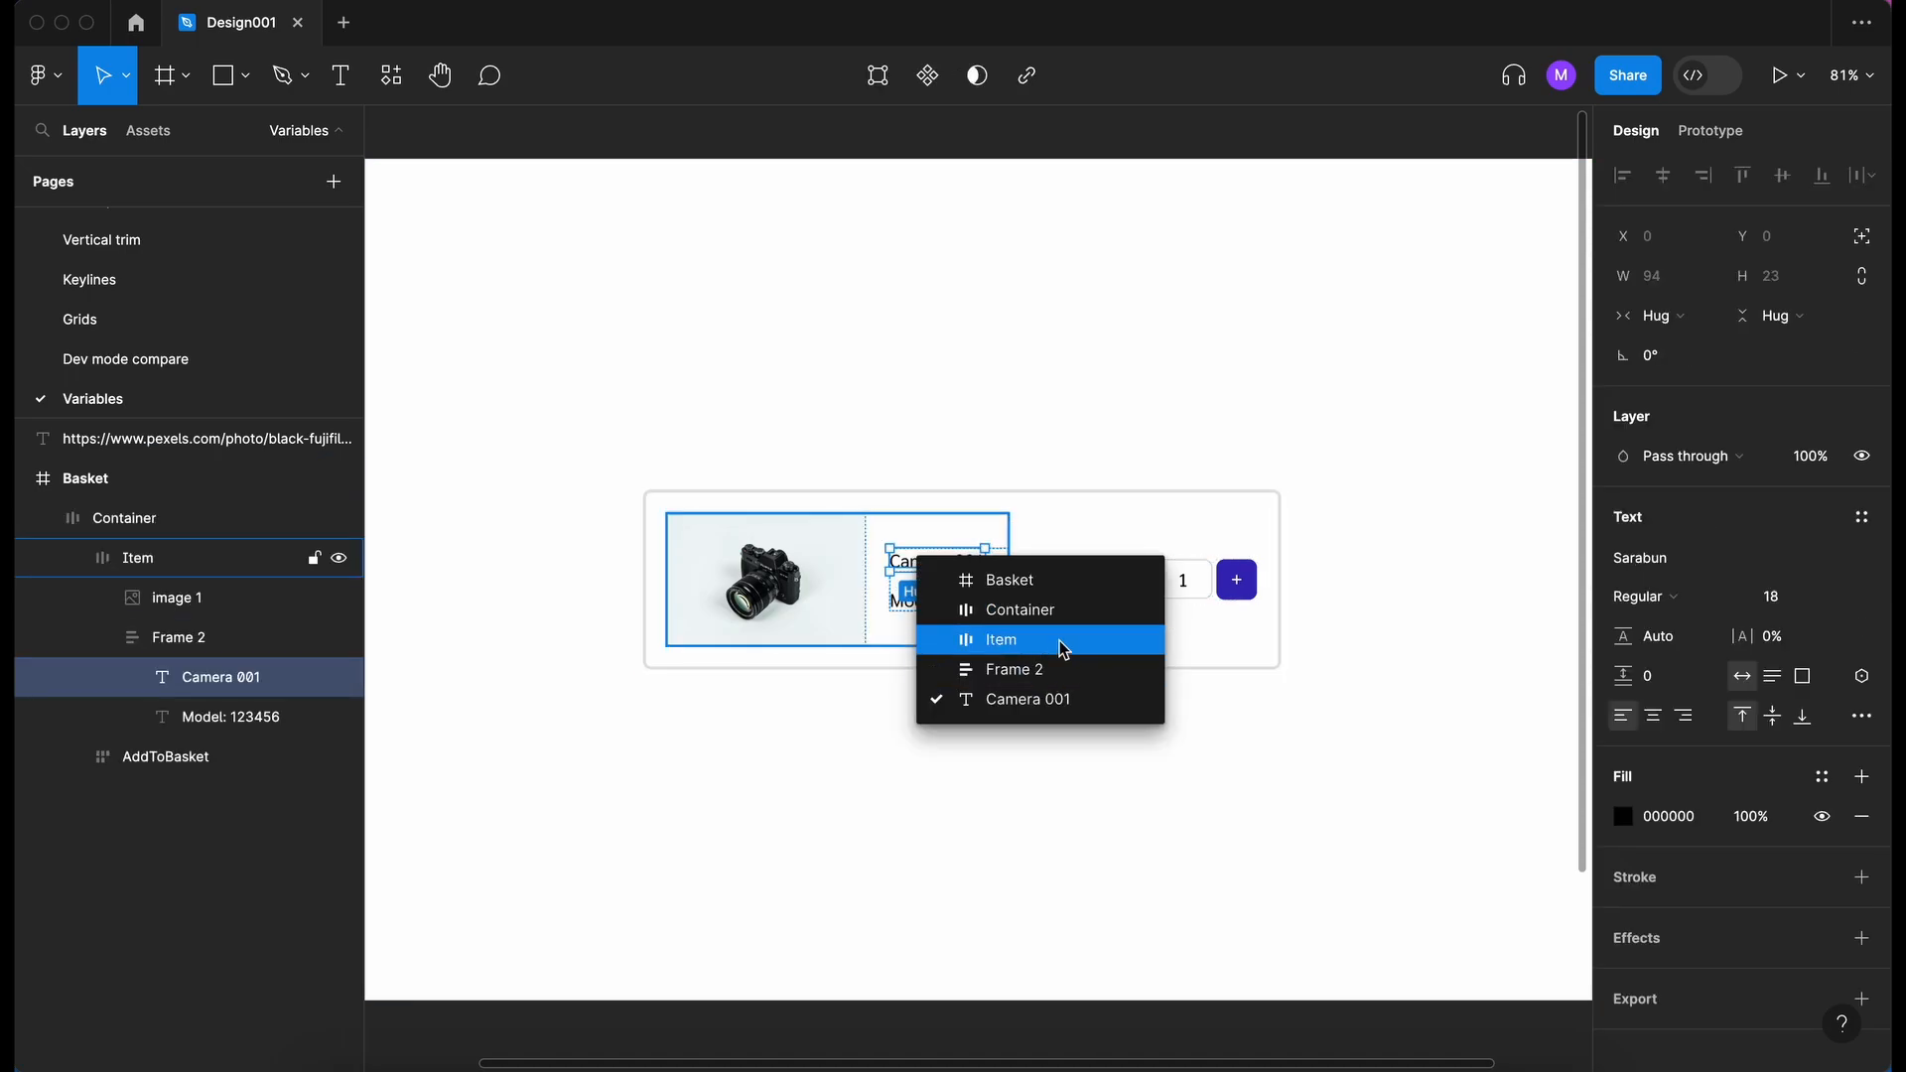
{"action": "mouse_move", "coordinate": [1062, 635]}
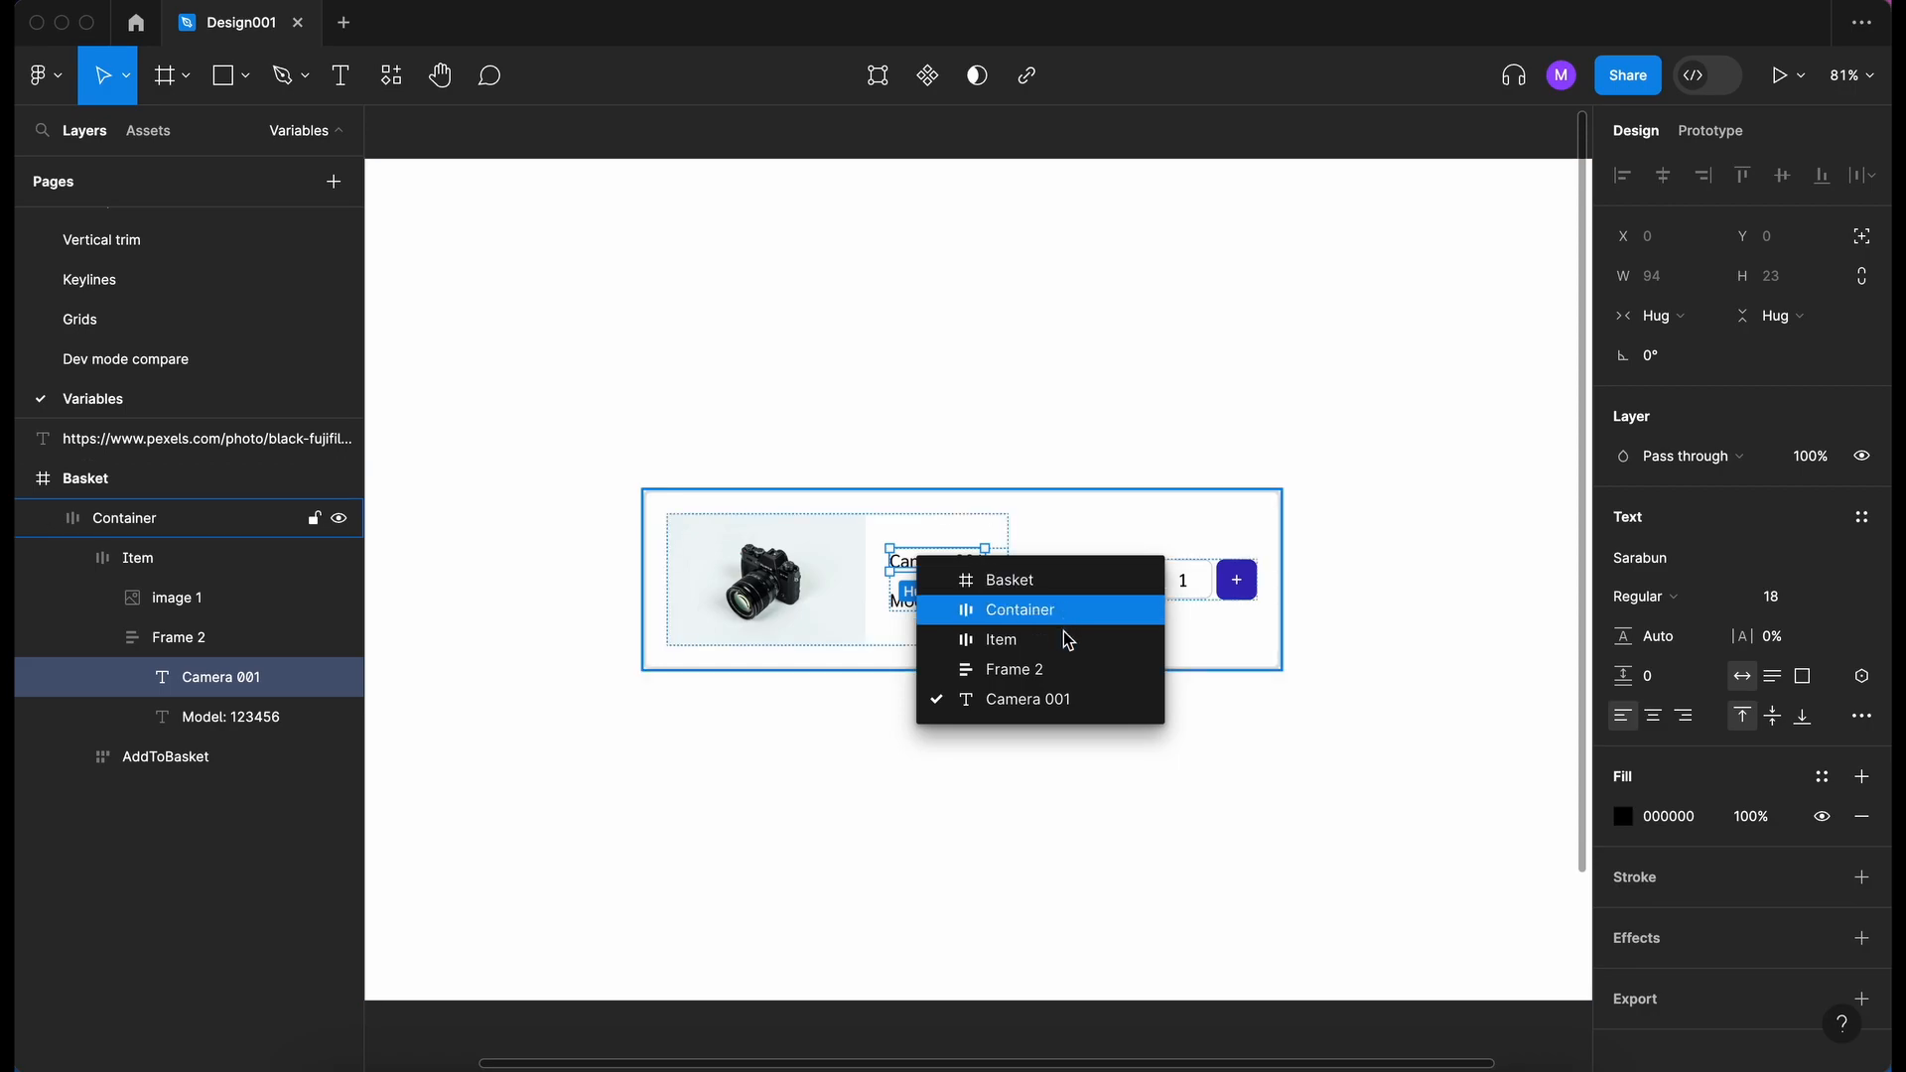
{"action": "mouse_move", "coordinate": [1068, 616]}
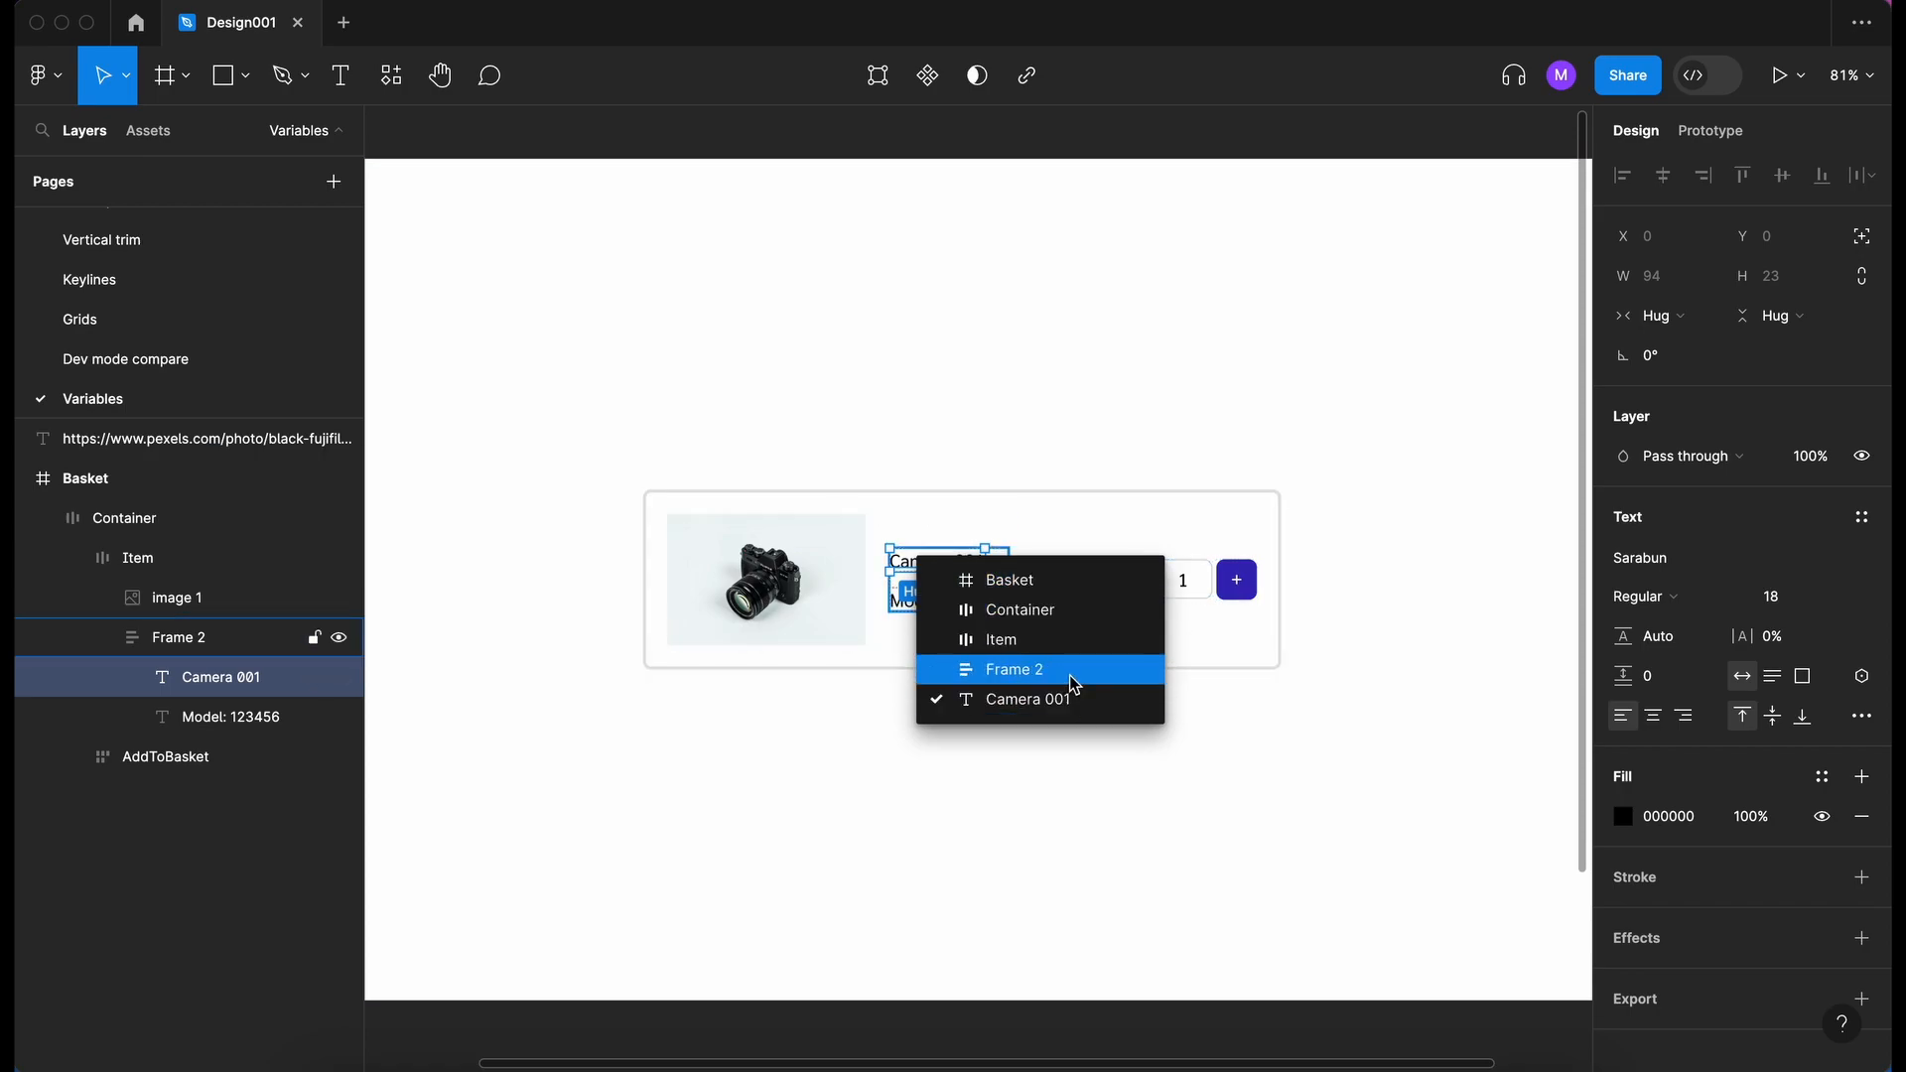
{"action": "left_click", "coordinate": [1015, 669]}
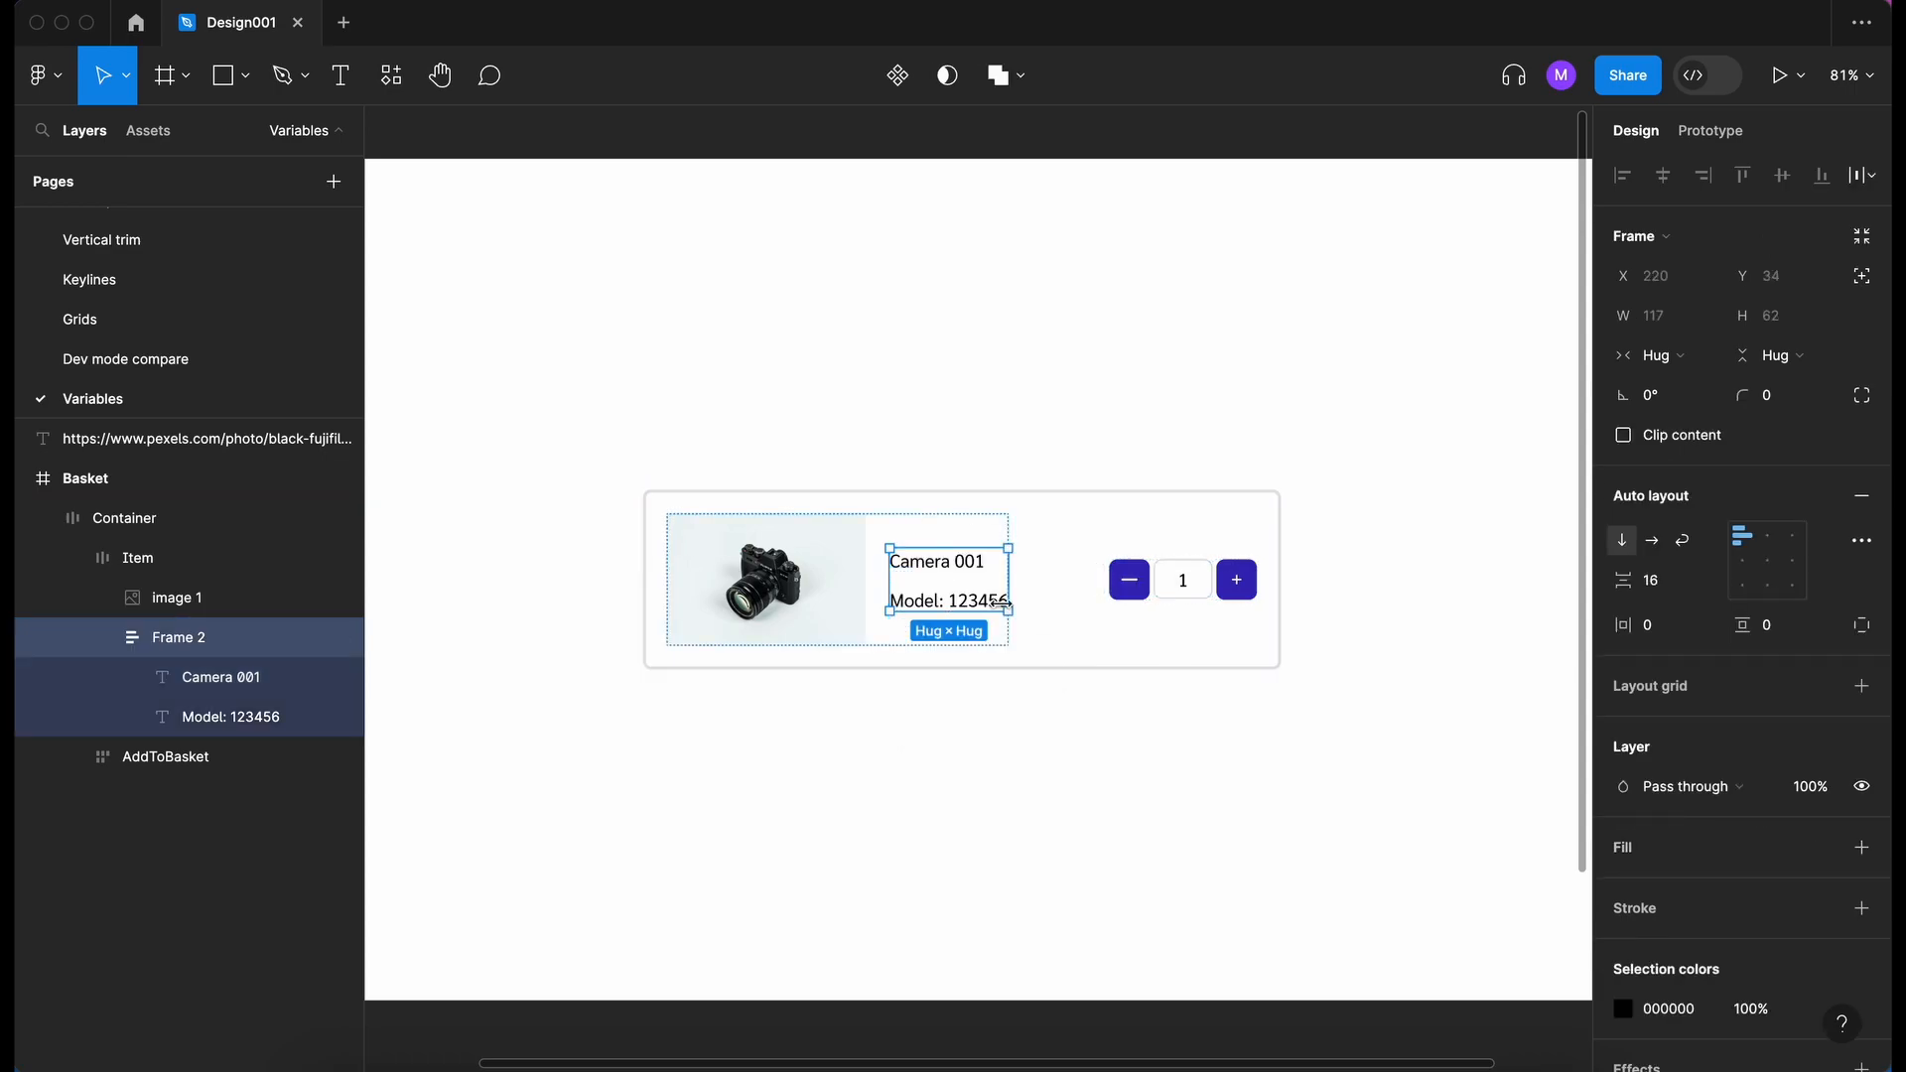
{"action": "left_click", "coordinate": [1008, 772]}
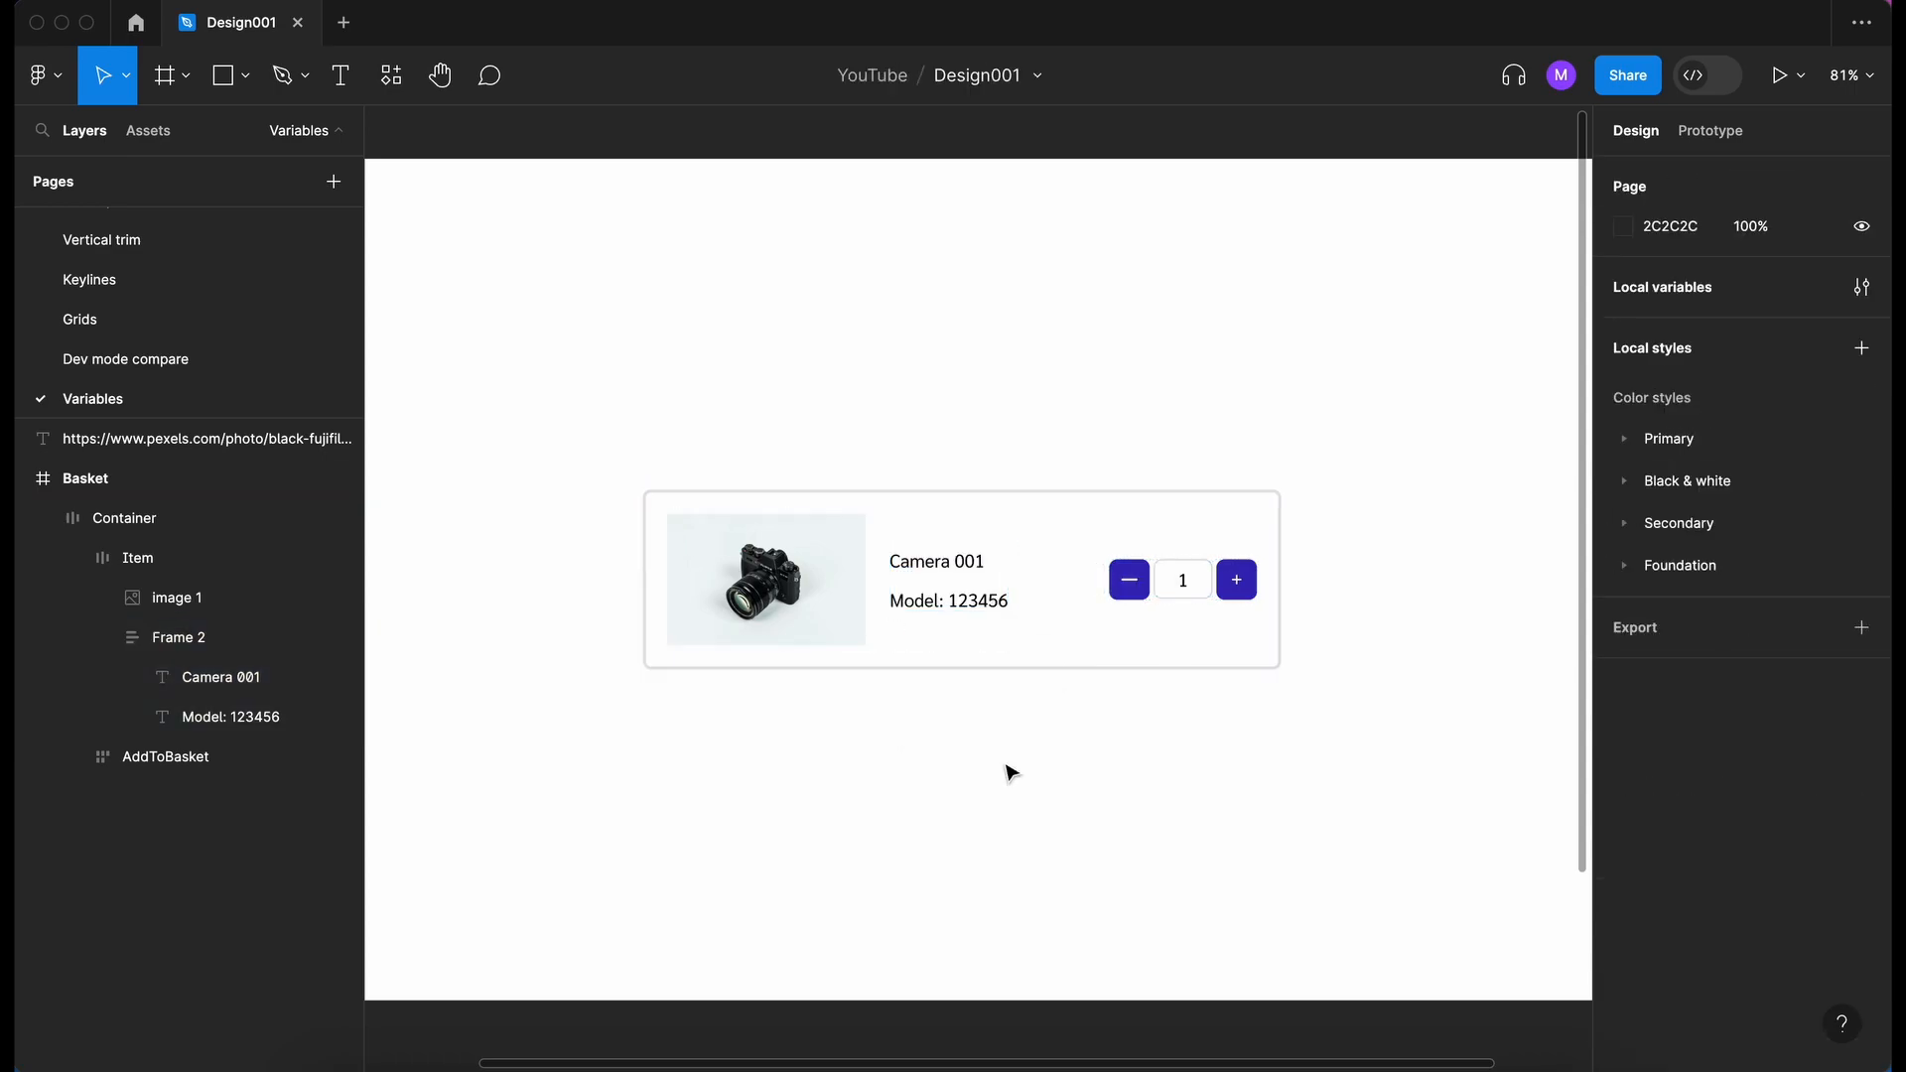